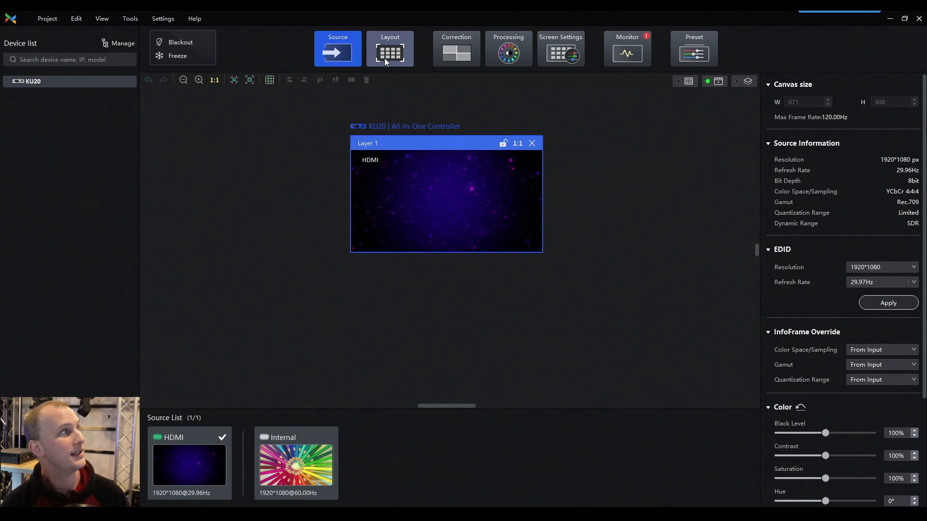
Show the KU20 layout of six cabinets on port 1 with Ports Redundancy switched off
click(389, 48)
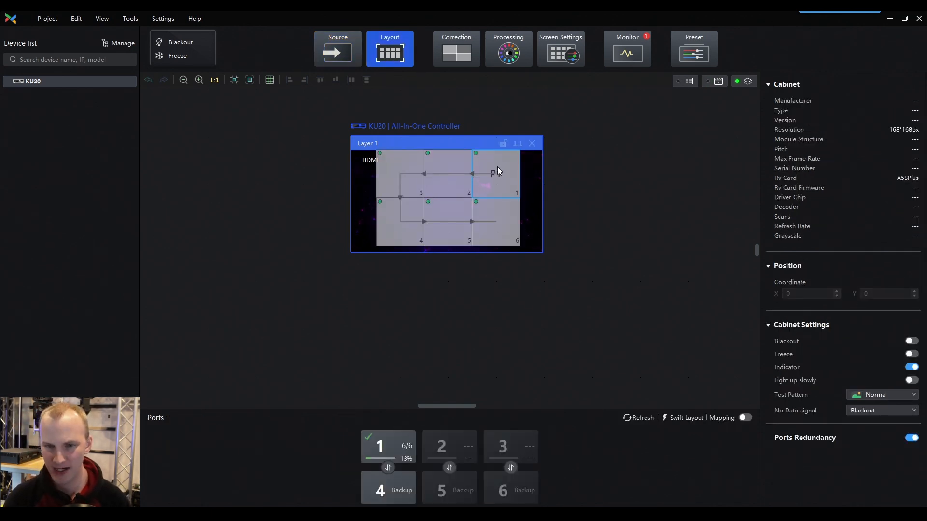
click(910, 437)
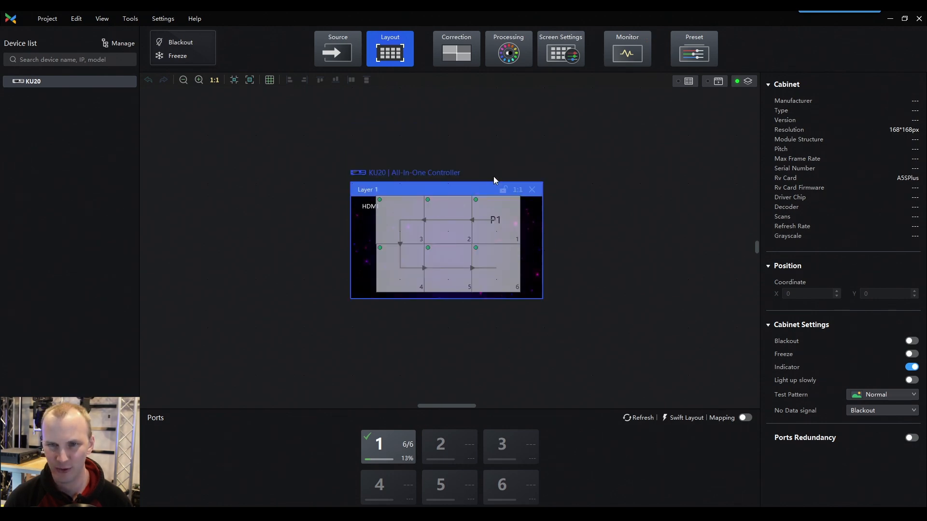
click(494, 219)
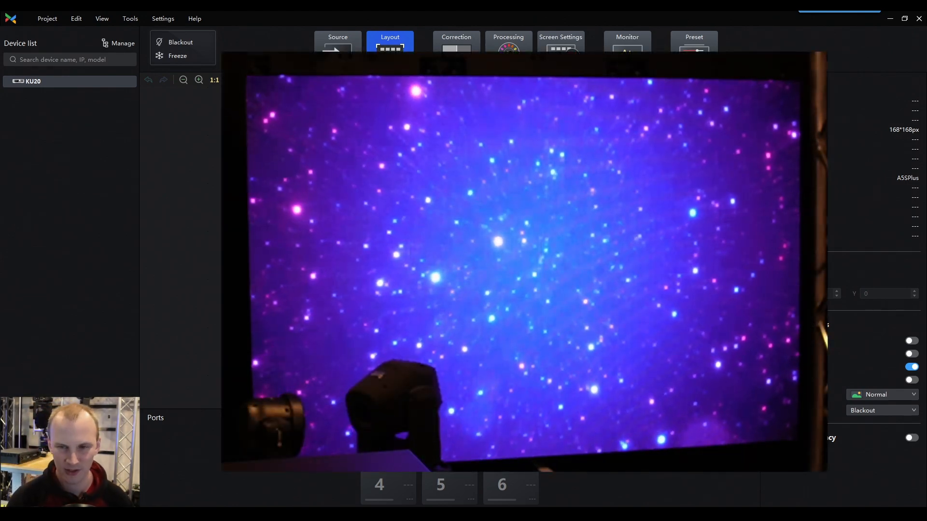
click(389, 49)
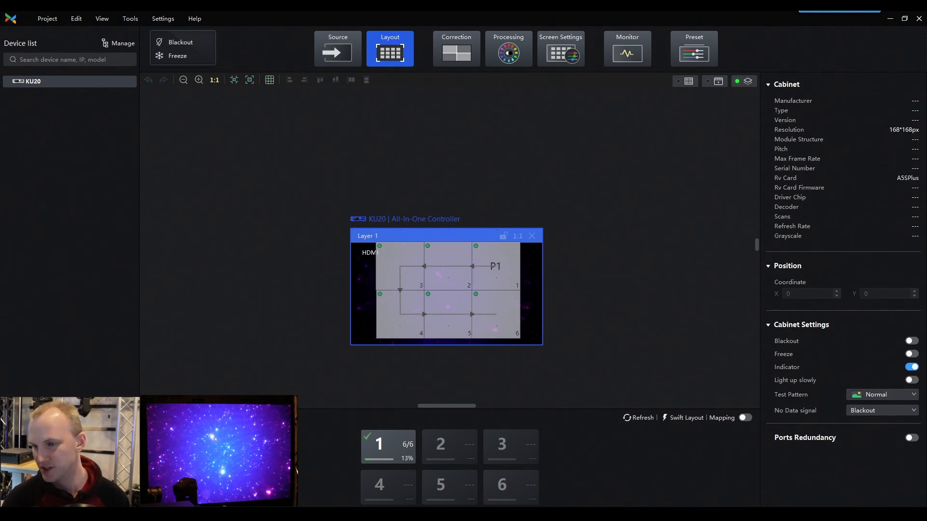
click(495, 278)
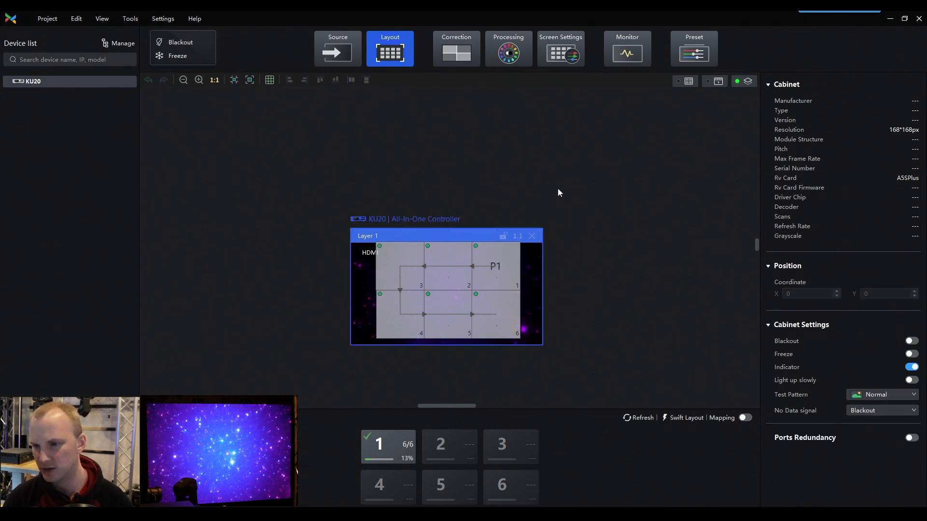
Re-enable Ports Redundancy so port 4 backs up port 1
click(910, 437)
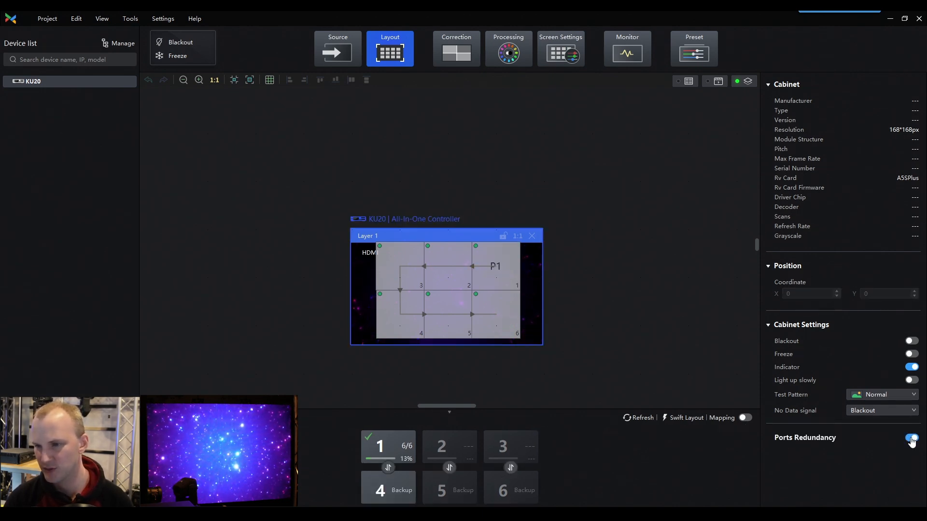
click(910, 438)
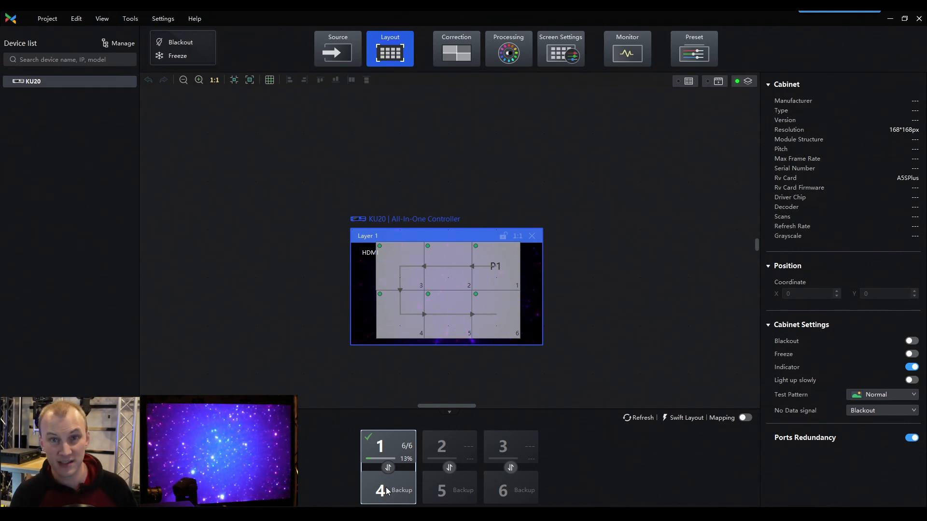
Open the Monitor tab showing six healthy cabinets on P1/P4 and Eth Port4 disconnect logs
click(627, 48)
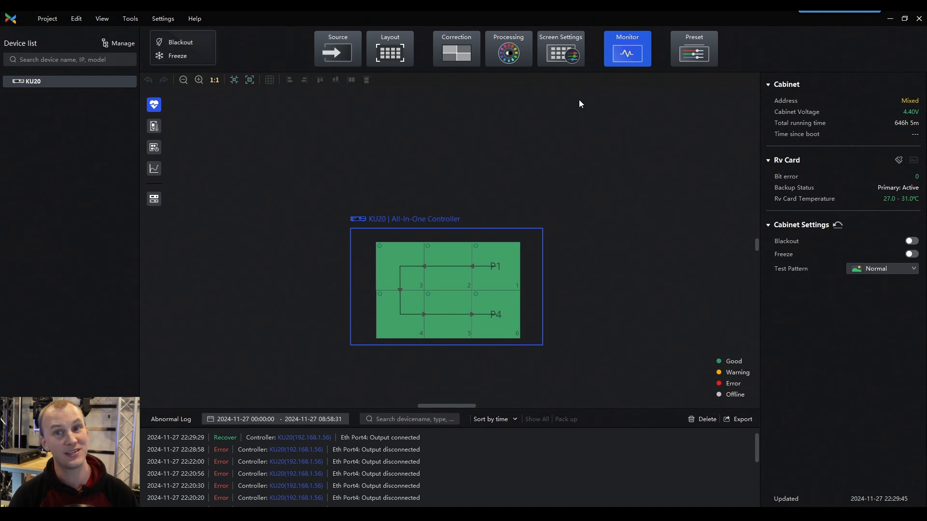
mouse_move(353, 456)
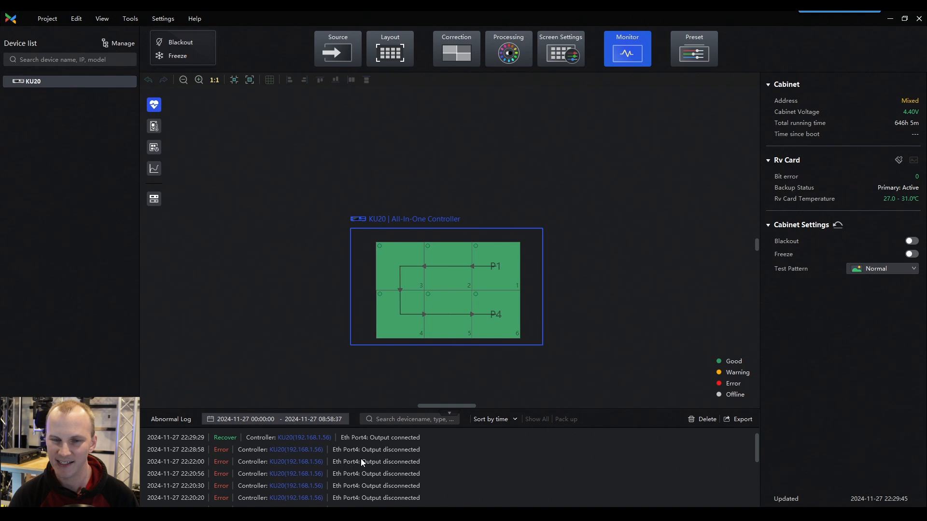
mouse_move(286, 485)
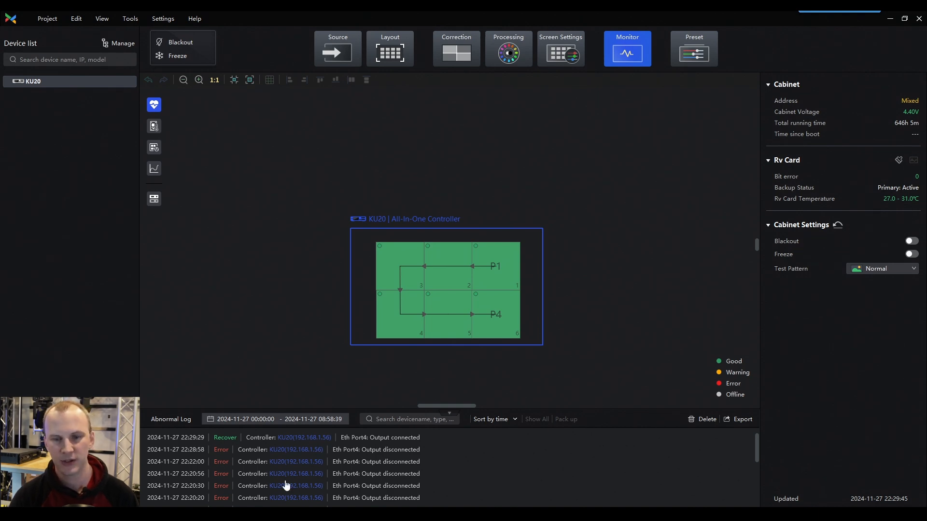
mouse_move(365, 487)
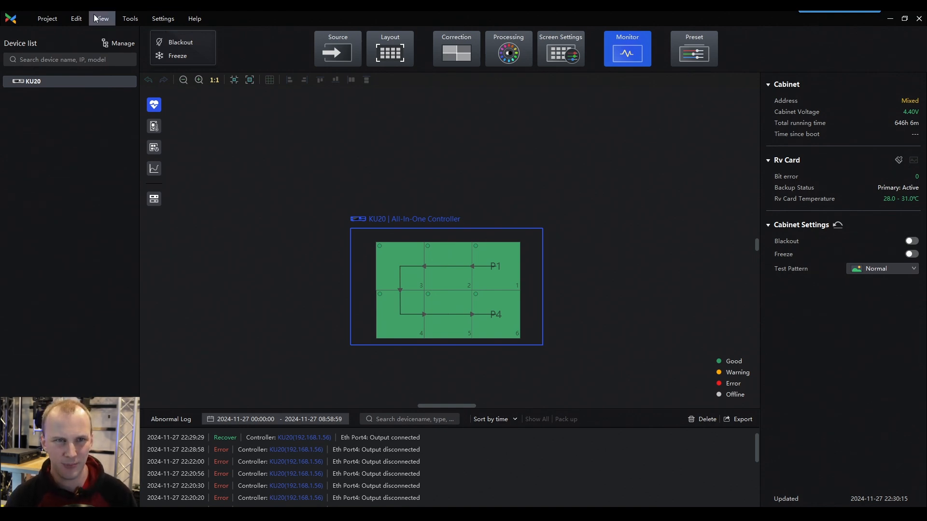
List the online KU20 controller (V1.2.1, six cabinets), check General settings unchanged, browse Tools
click(101, 18)
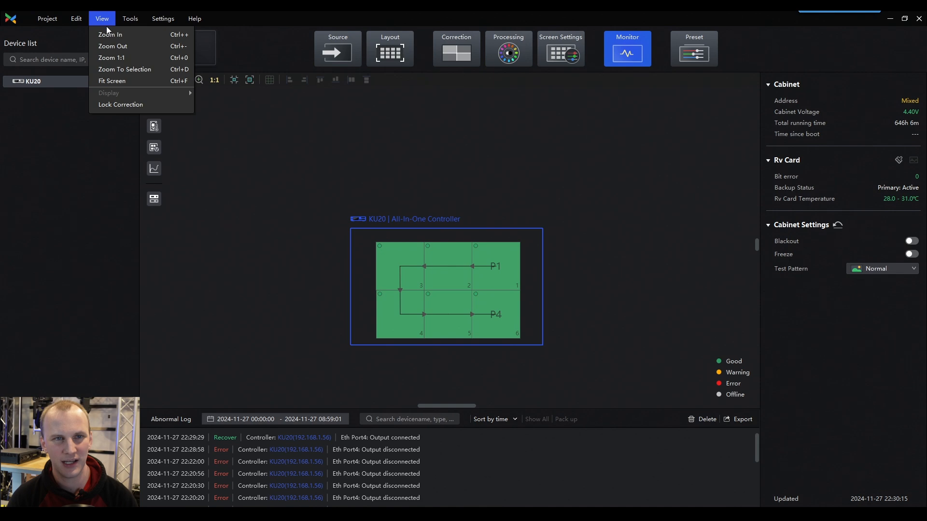
click(130, 19)
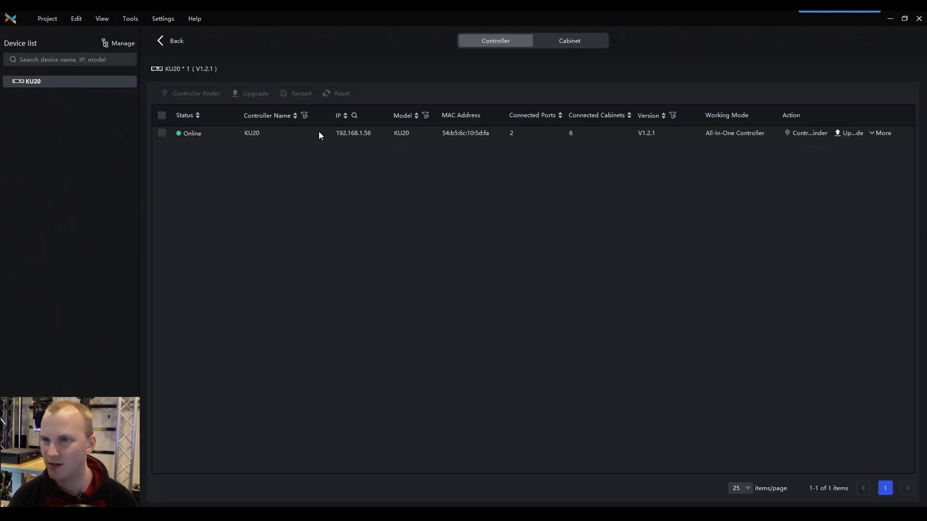
click(163, 18)
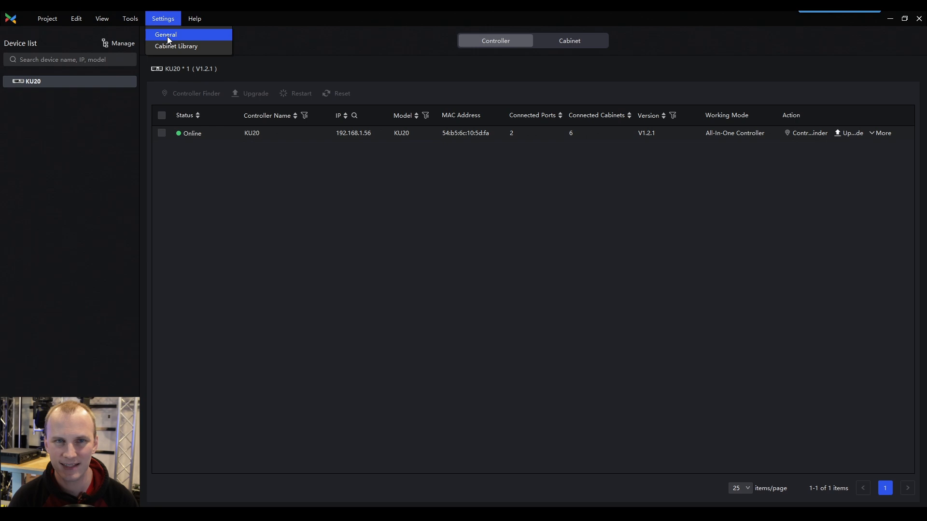
click(166, 34)
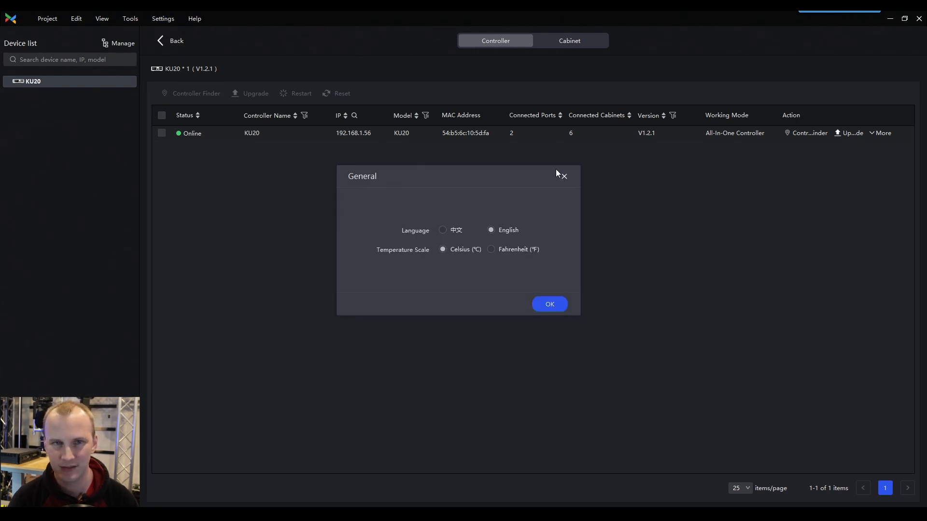
click(47, 18)
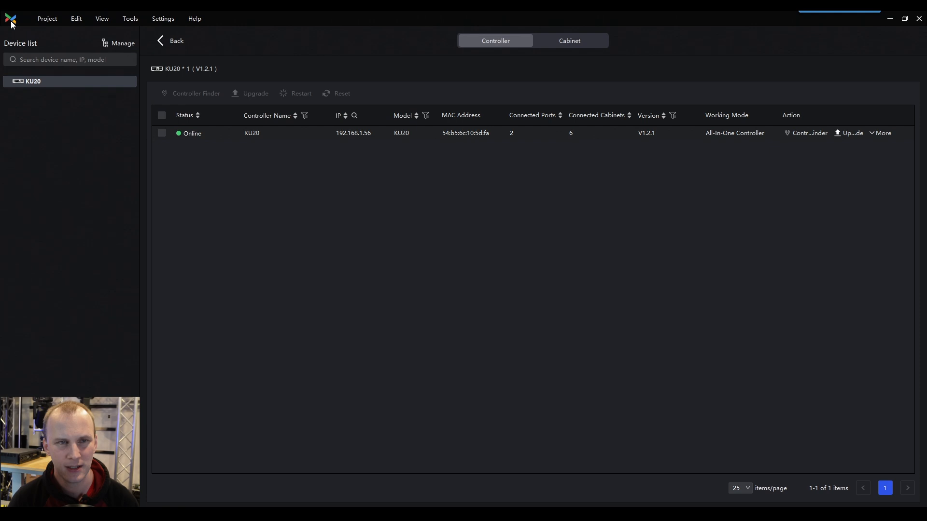
click(129, 18)
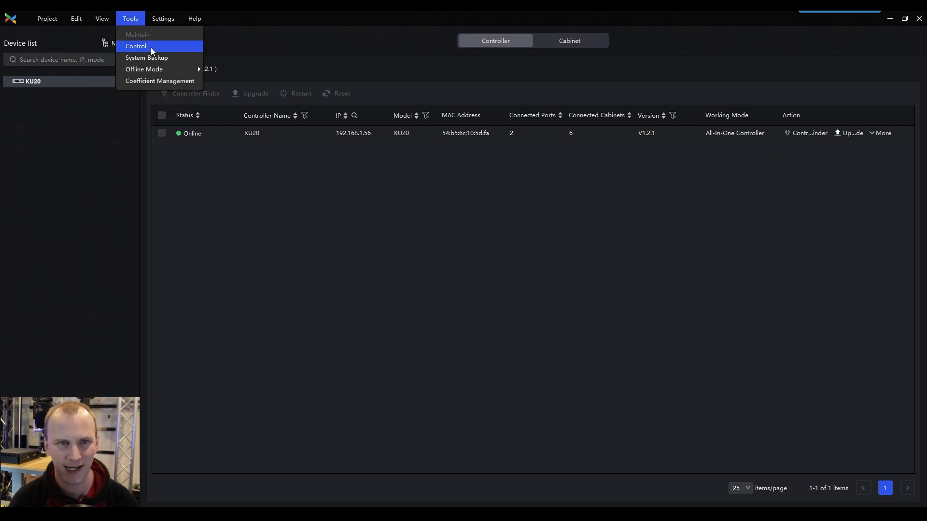
click(135, 46)
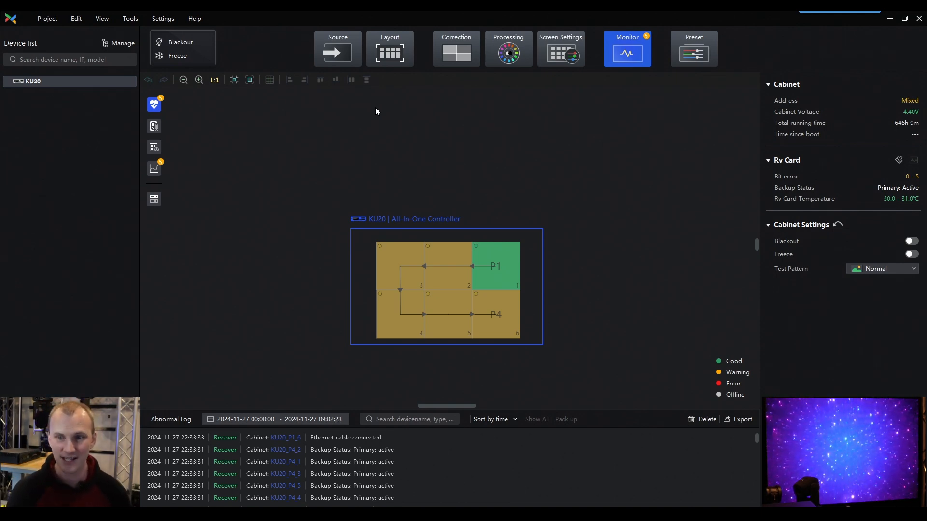
mouse_move(658, 347)
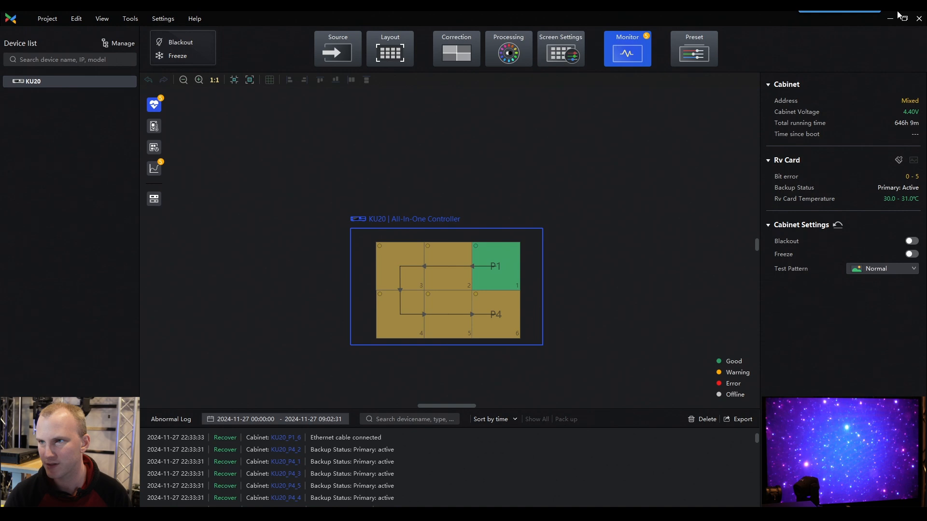
Switch to Source and back to Monitor, where KU20_P1_1 reads 31.0°C and the log is empty
click(337, 48)
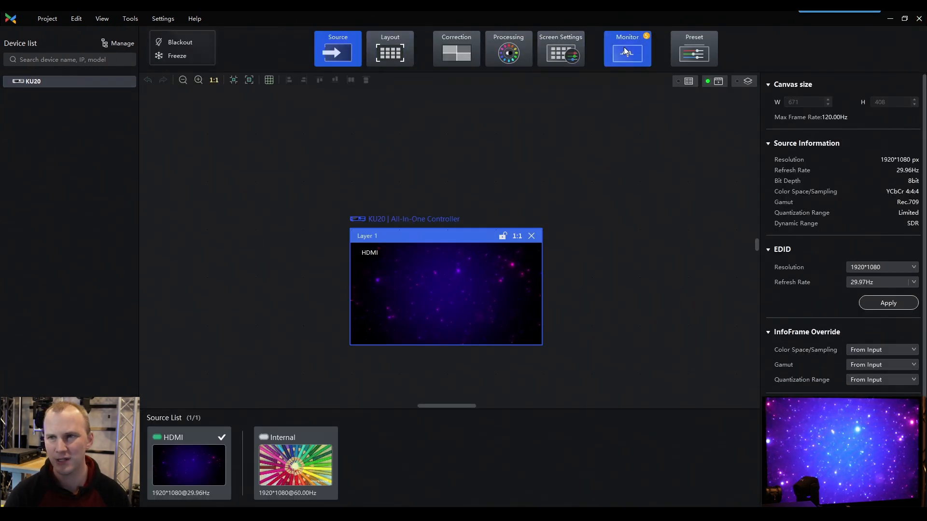
click(627, 49)
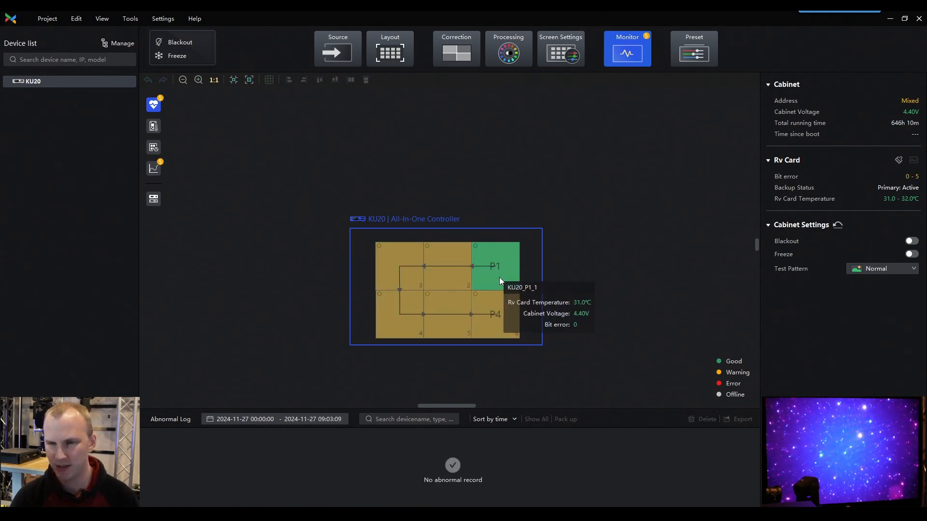
mouse_move(434, 203)
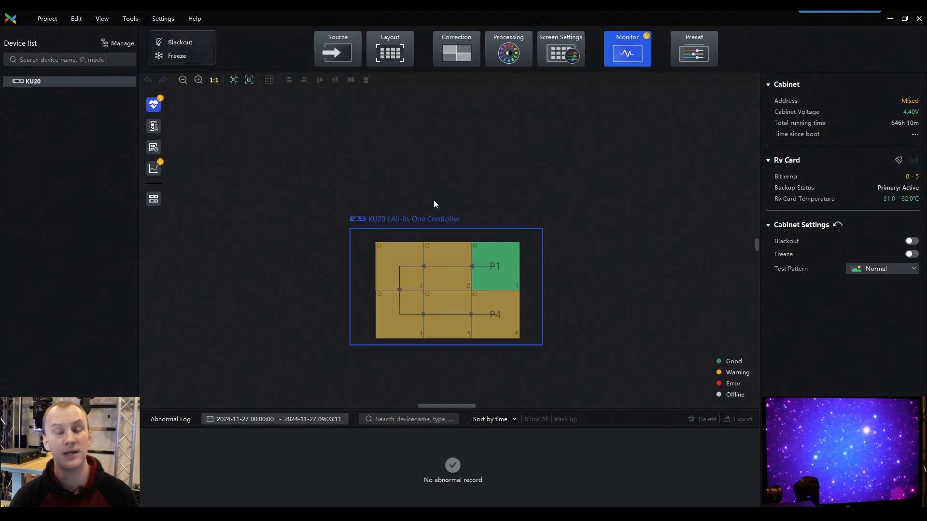